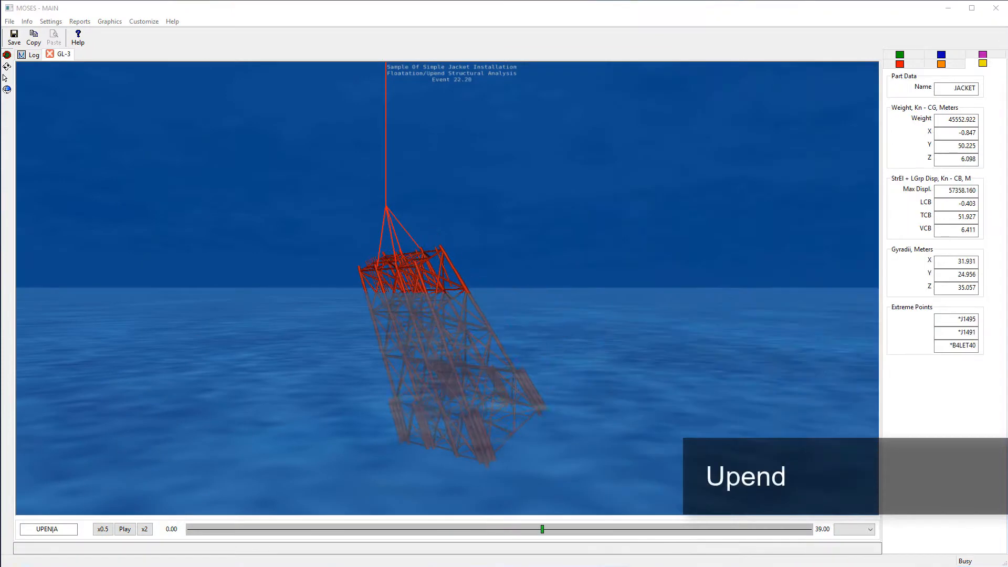
Step: Play the UPENJA jacket upend animation in the GL-1 window
click(125, 529)
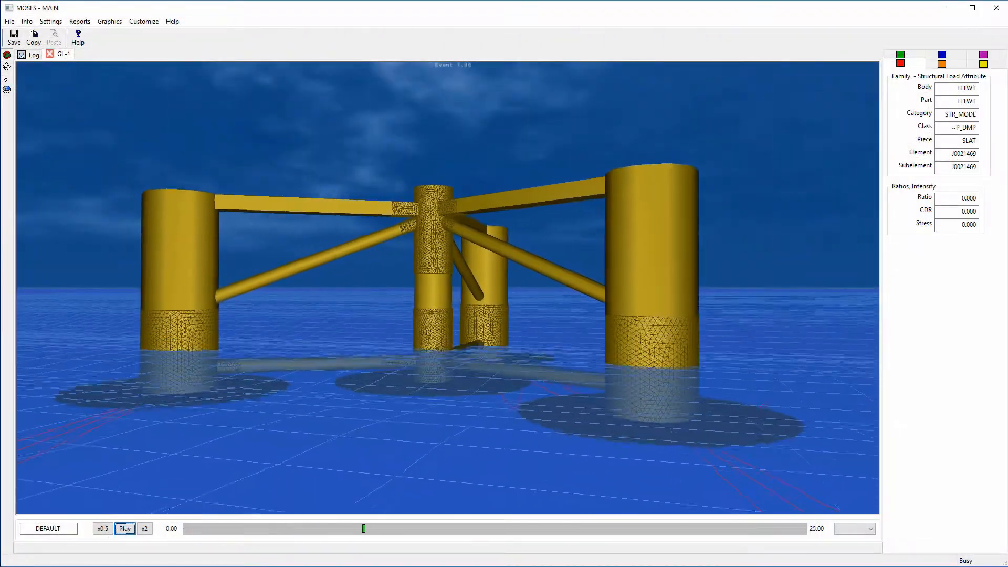
Step: Toggle playback of the floating wind turbine platform animation
click(125, 529)
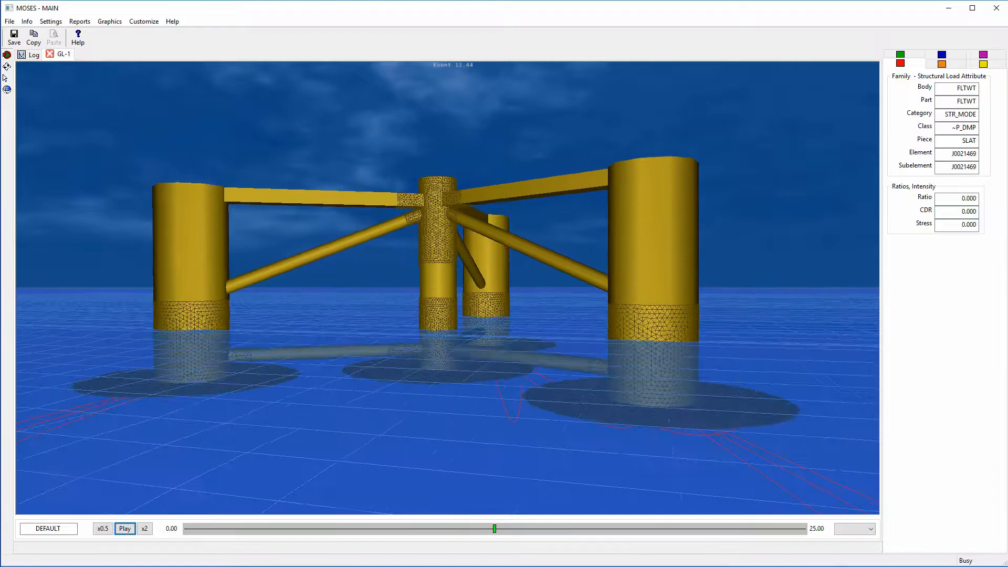
click(125, 528)
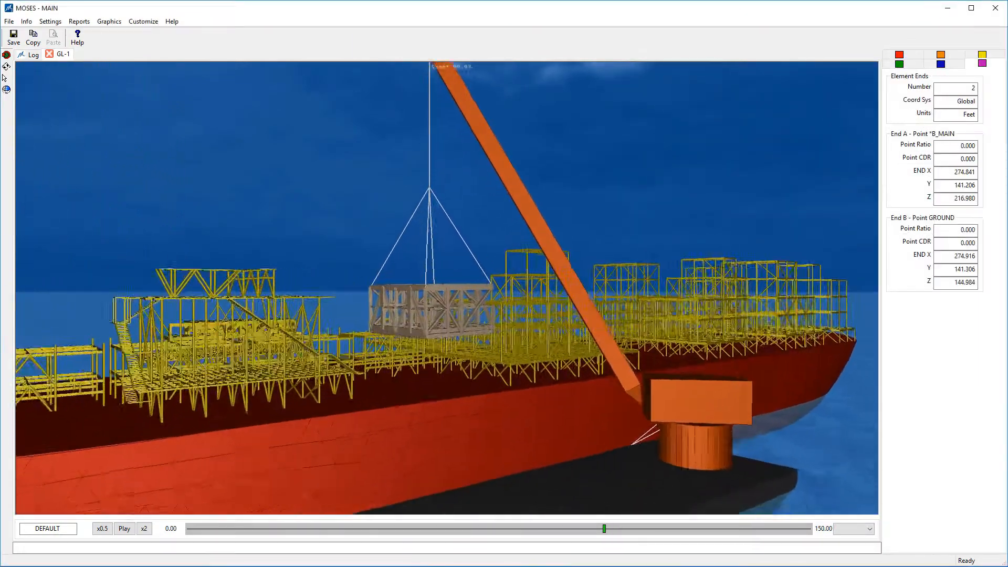
Step: Play the FPSO crane lift animation of the suspended deck module
click(124, 528)
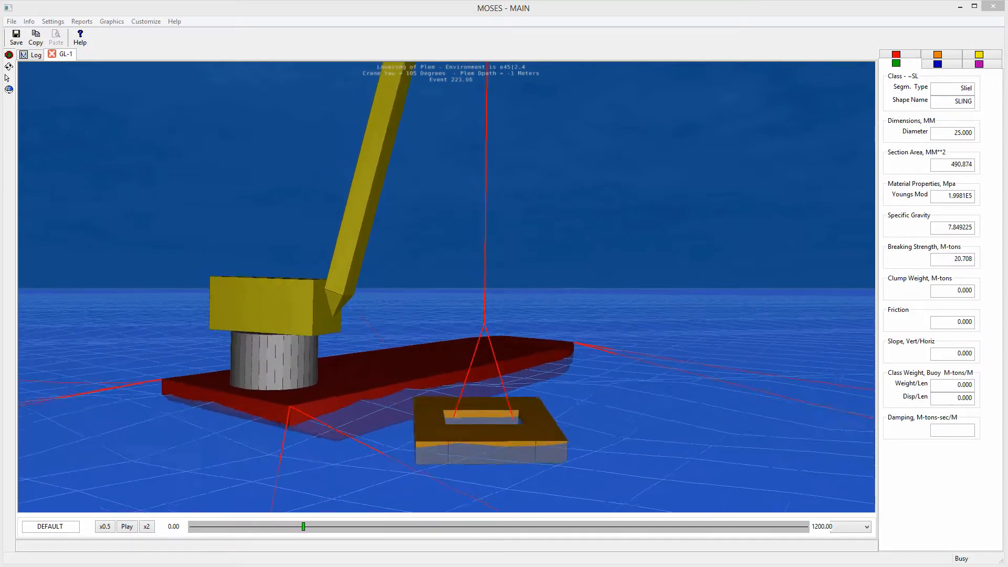
Step: Play the subsea structure lowering until the structure sits below the water
click(127, 526)
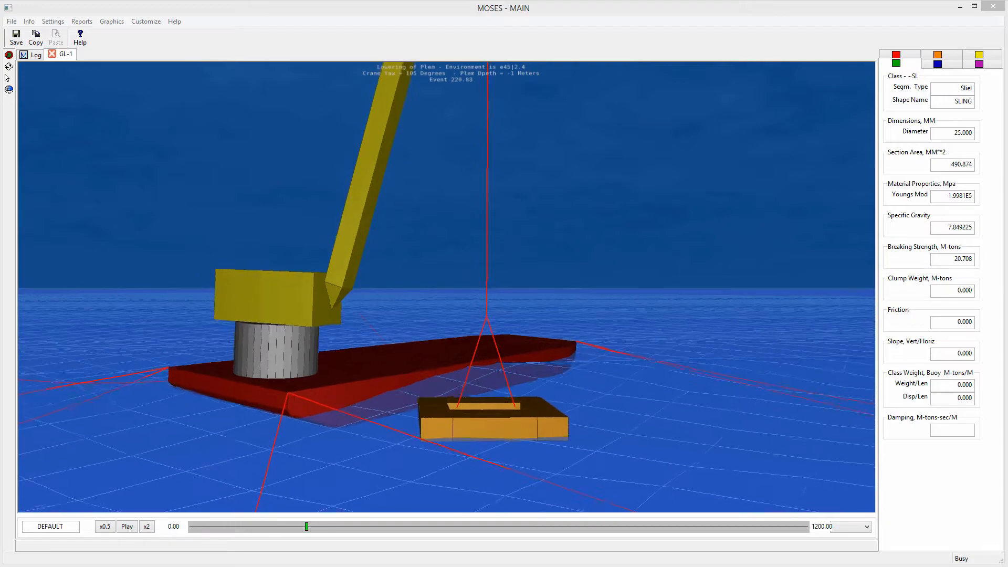
click(127, 525)
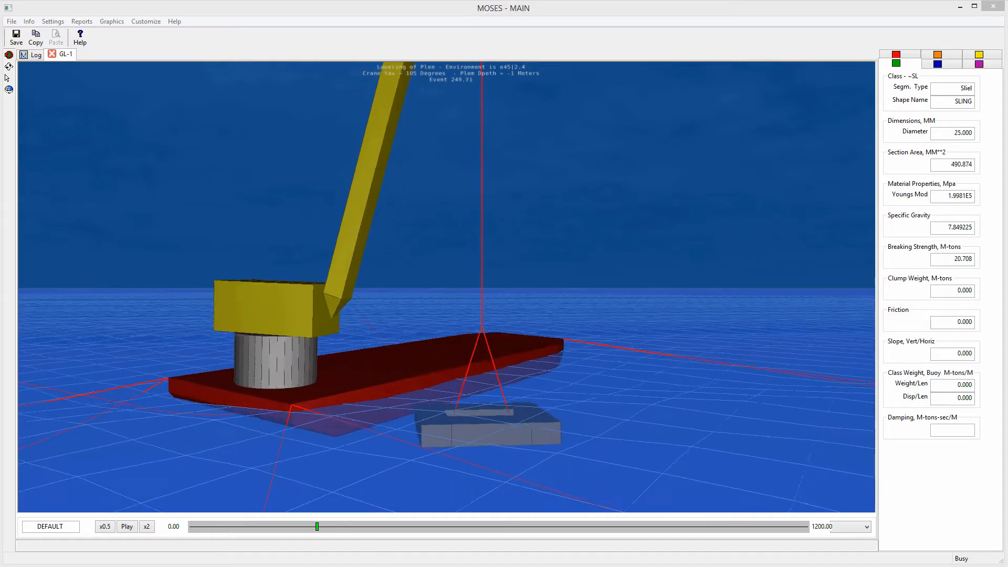
click(127, 525)
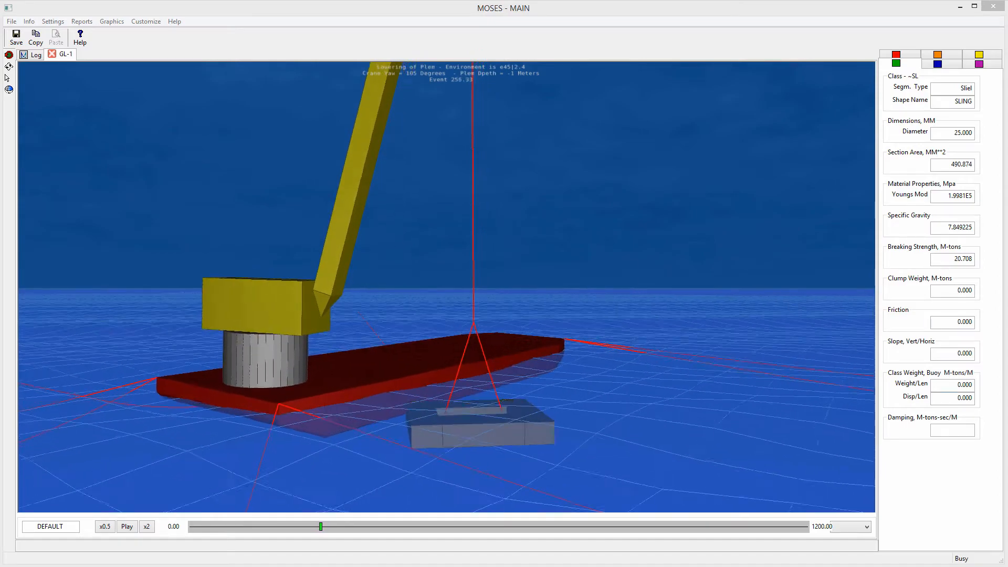